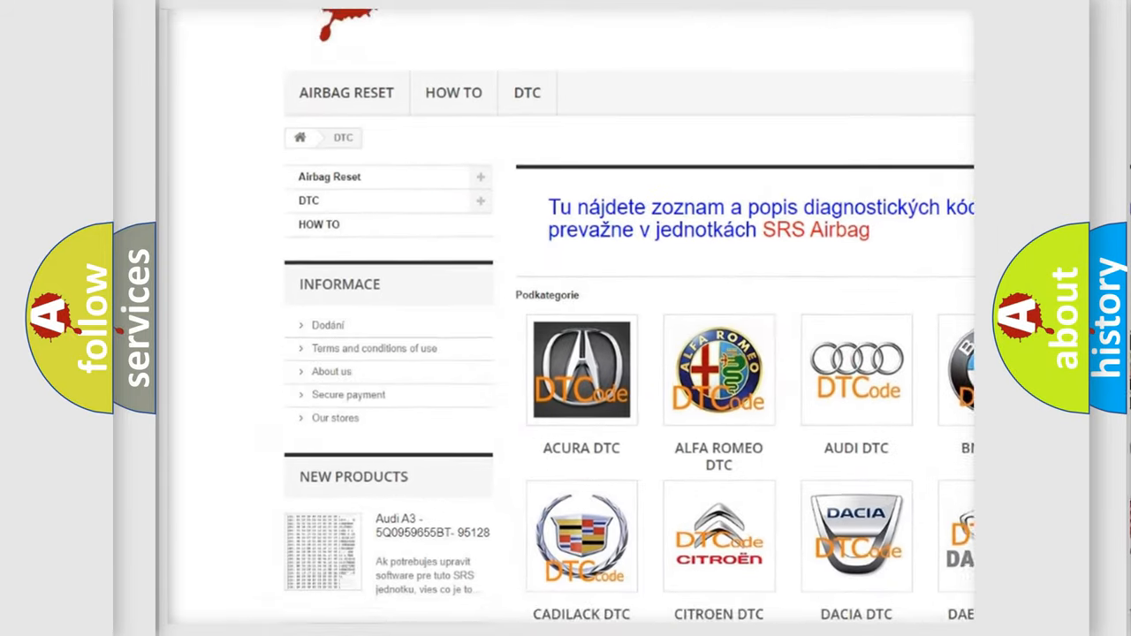
pyautogui.scroll(-3)
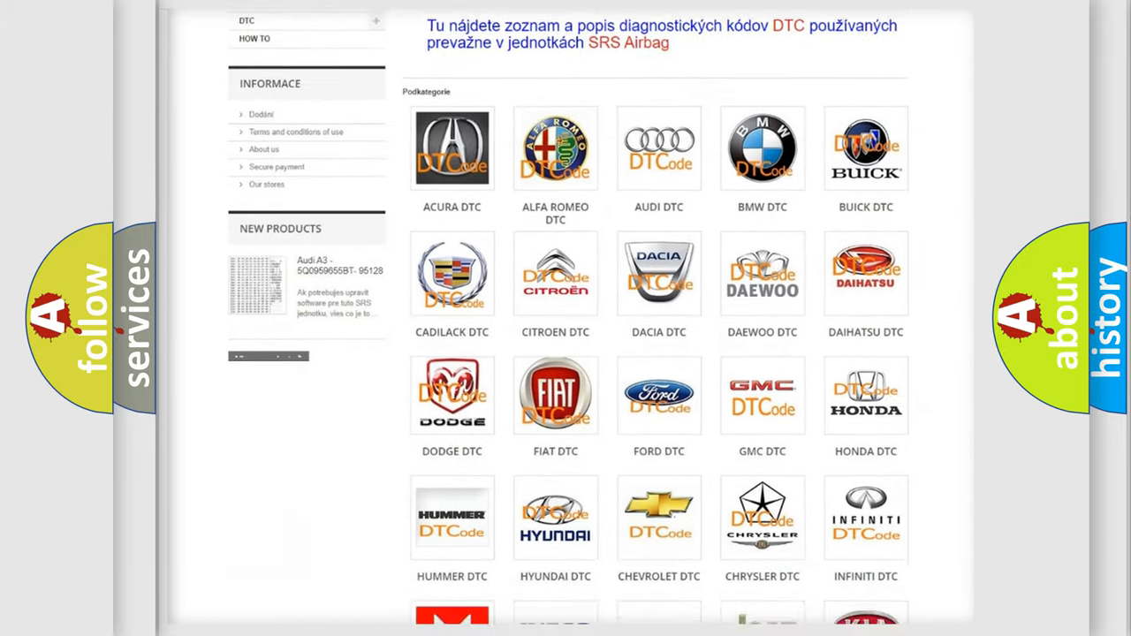
pyautogui.scroll(-3)
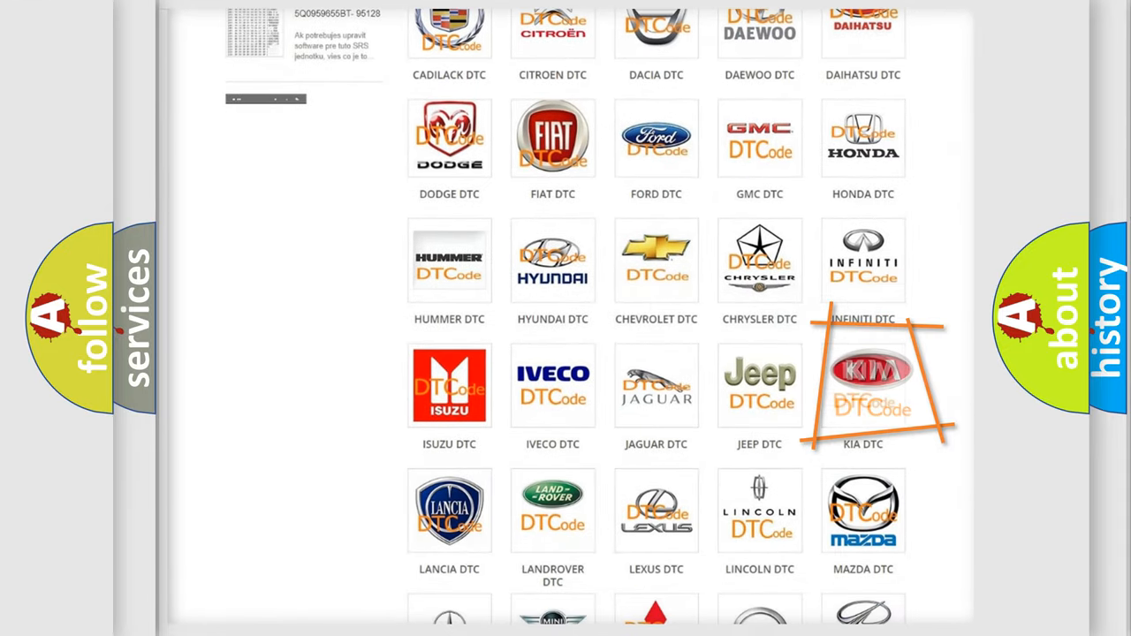